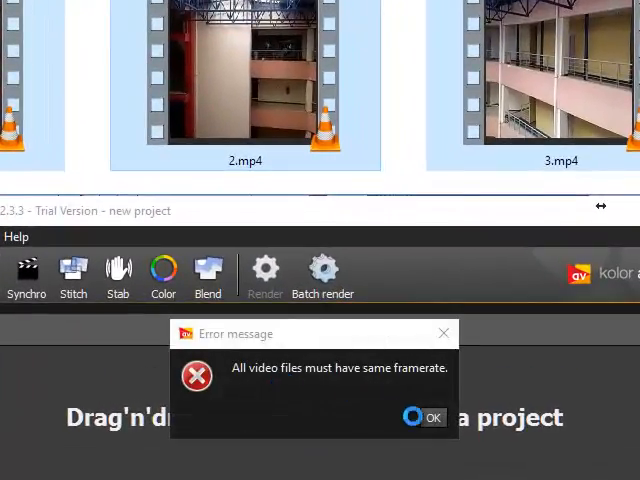
- Dismiss the 'All video files must have same framerate' error
left_click(435, 417)
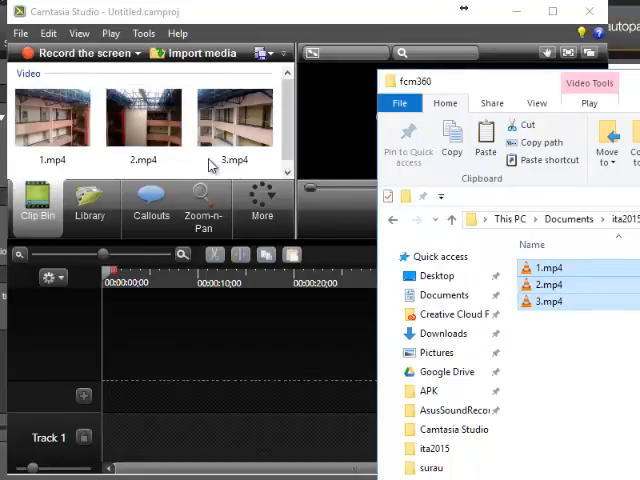
mouse_move(181, 317)
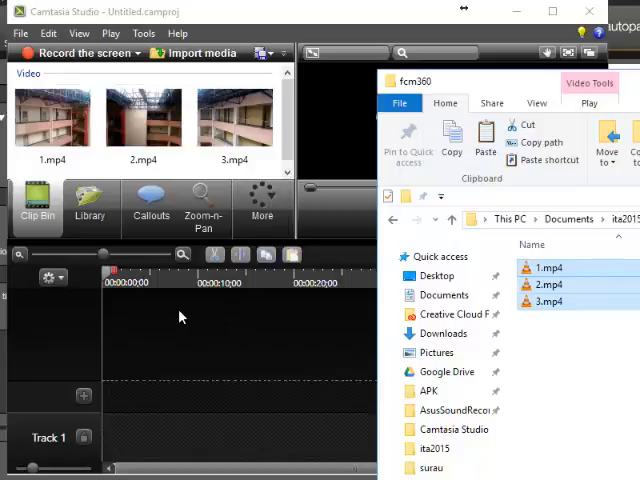
- Add the clips to the timeline and accept 640 x 480 as the editing dimensions
left_click(52, 116)
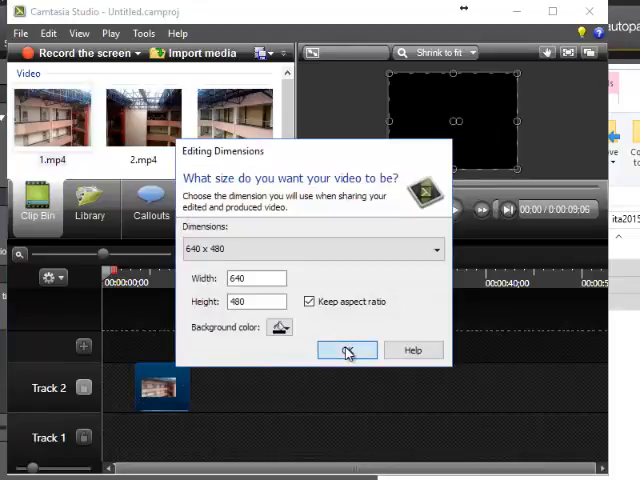
left_click(347, 350)
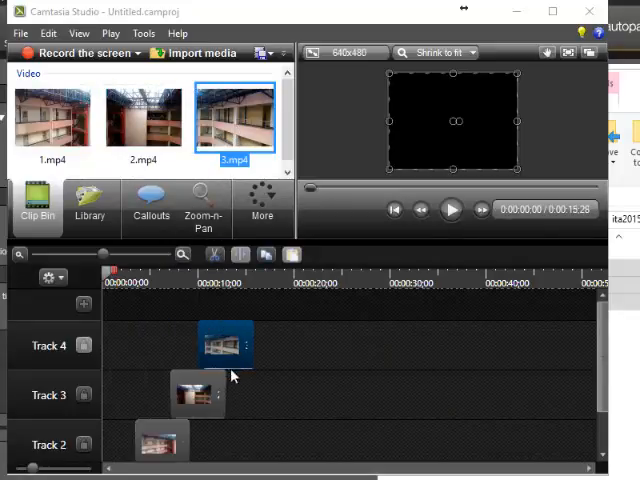
- Select the timeline stretch beyond the clips' common end and delete it
left_click(155, 425)
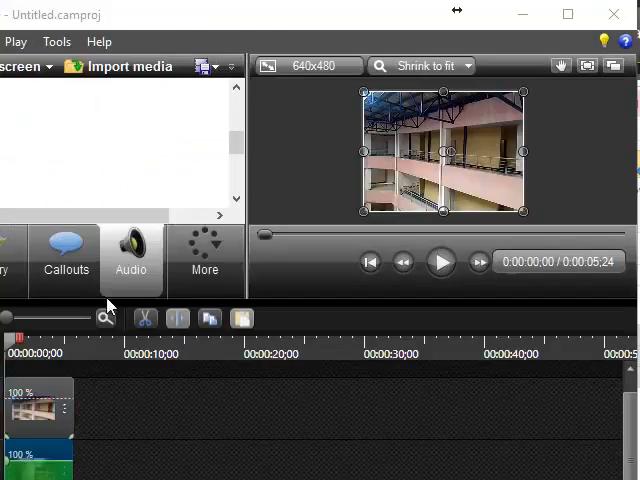
mouse_move(220, 186)
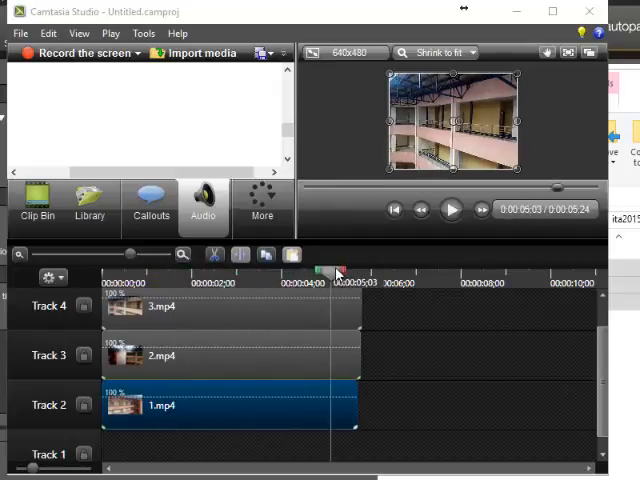
left_click_drag(337, 272, 357, 272)
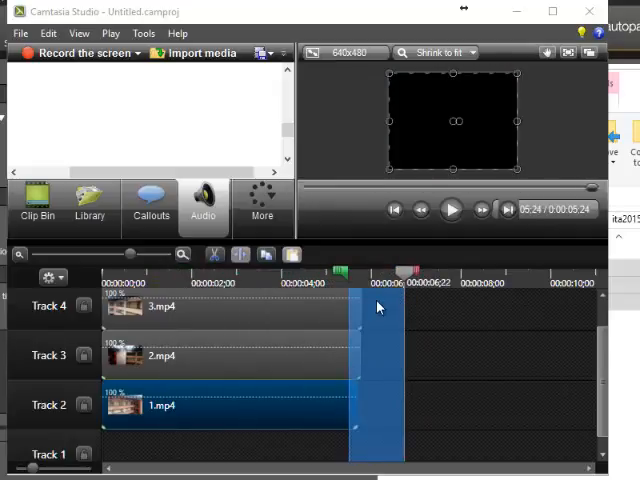
right_click(378, 308)
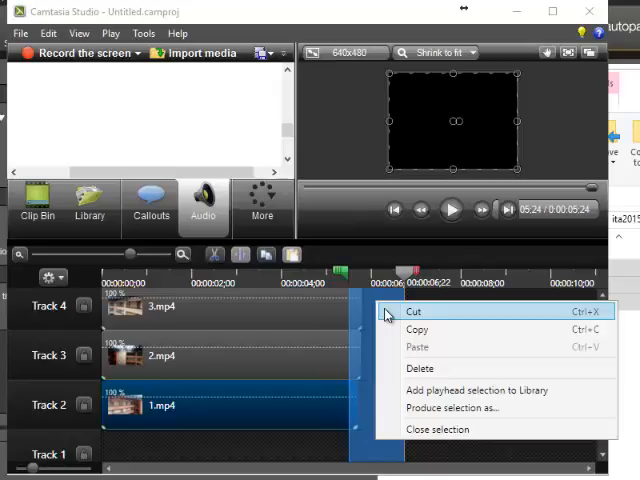
left_click(413, 312)
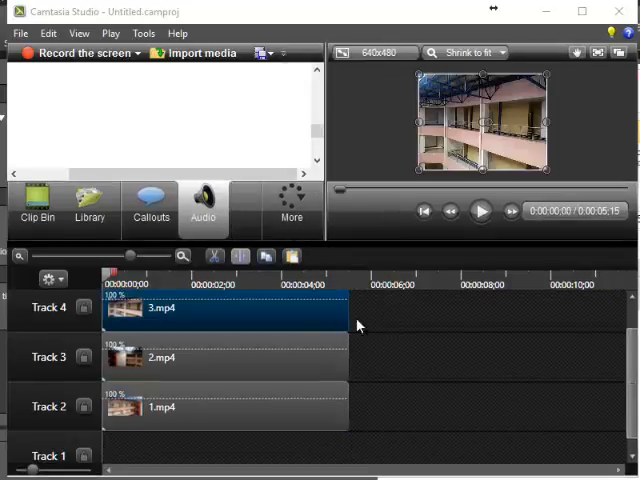
- Preview the trimmed clips, then start Produce and share
left_click(479, 211)
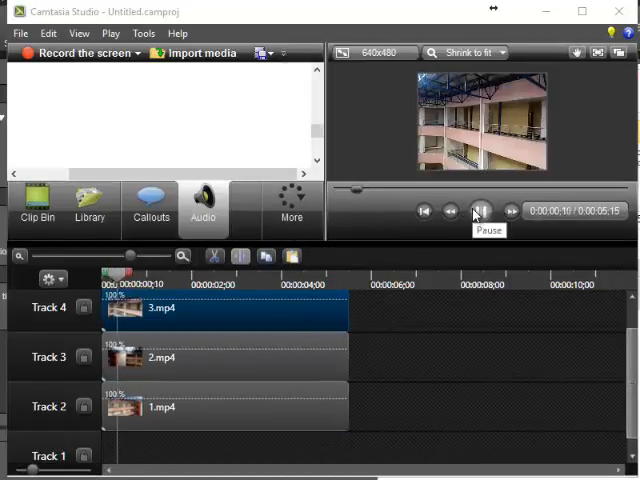
left_click(480, 211)
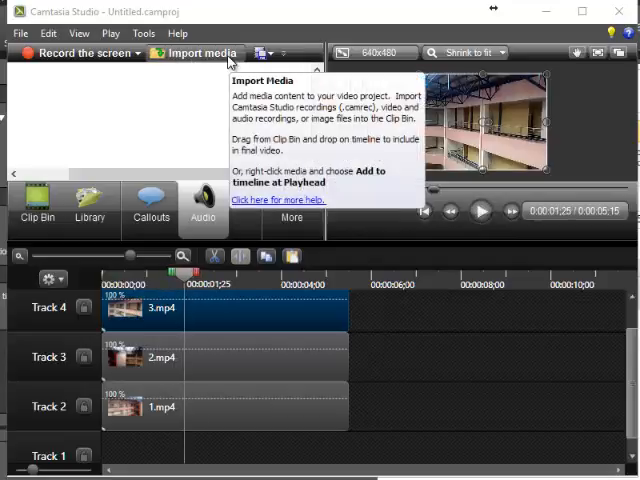
left_click(144, 33)
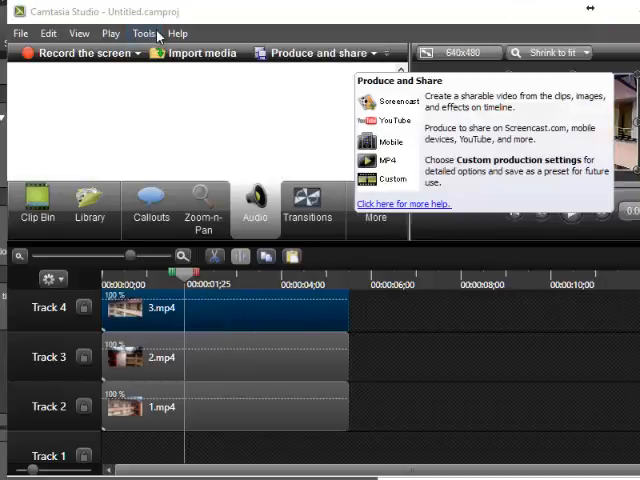
left_click(313, 53)
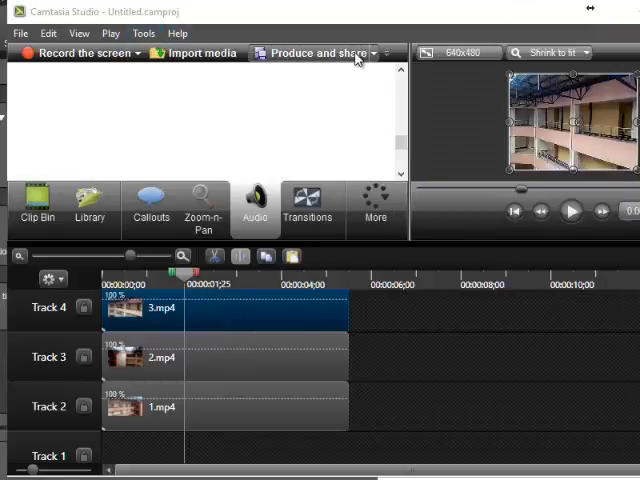
left_click(310, 53)
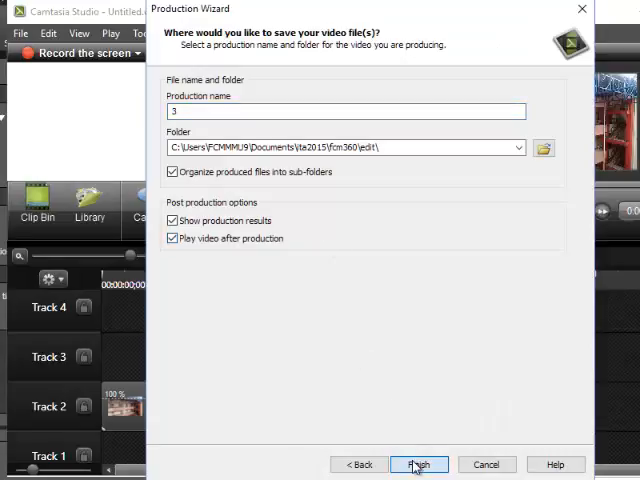
- Produce the video as 3 into the edit folder and close the results
left_click(424, 463)
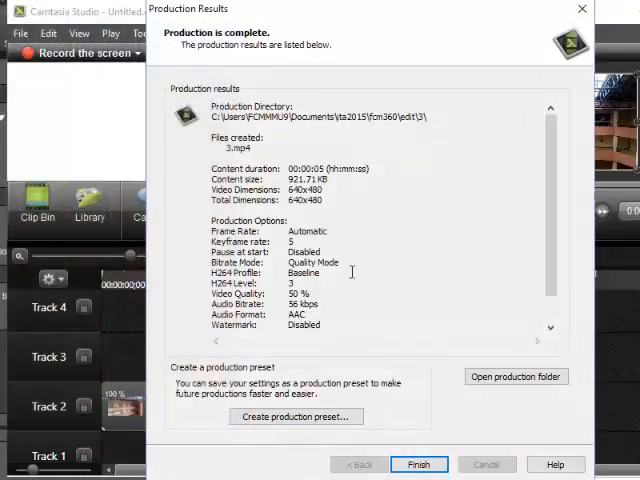
left_click(438, 464)
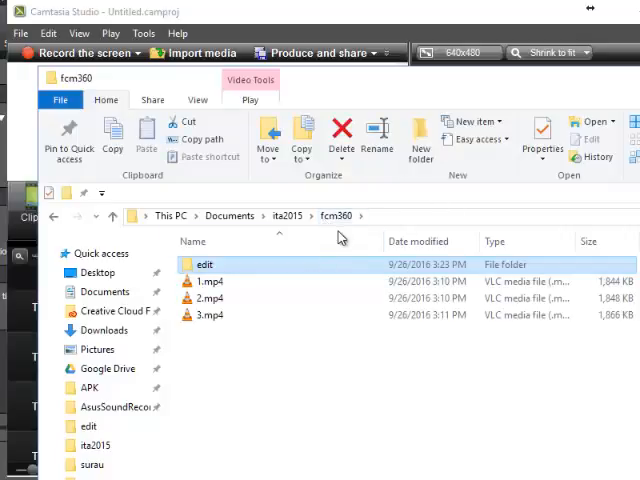
- Check the edit folder, then pick the edit folder as the production save location
double_click(205, 264)
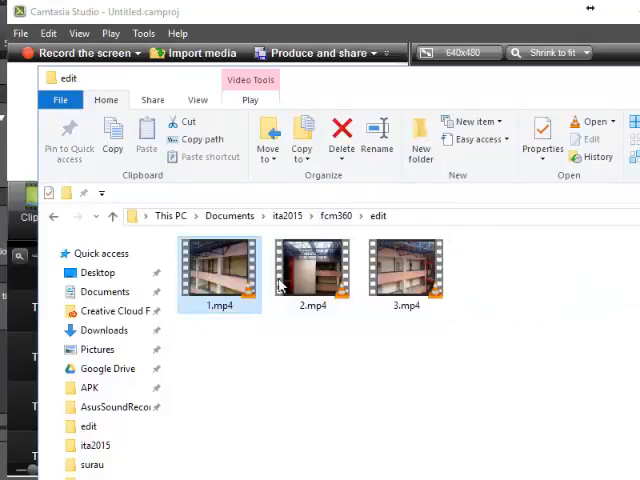
left_click(405, 270)
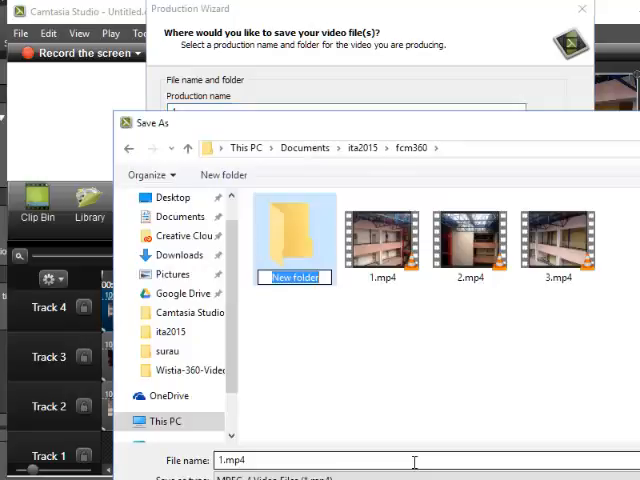
type("edit")
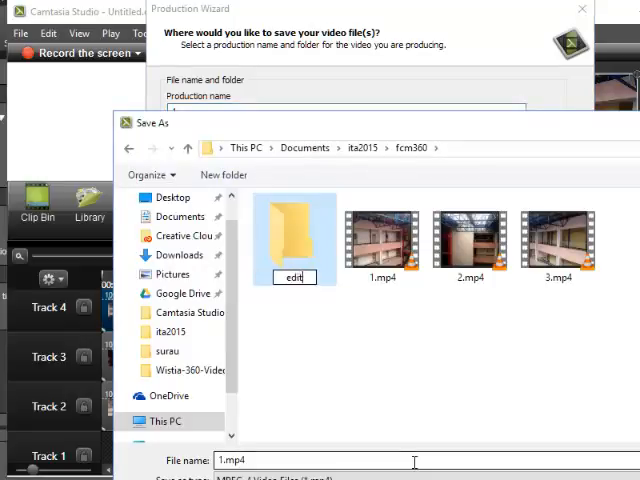
double_click(293, 237)
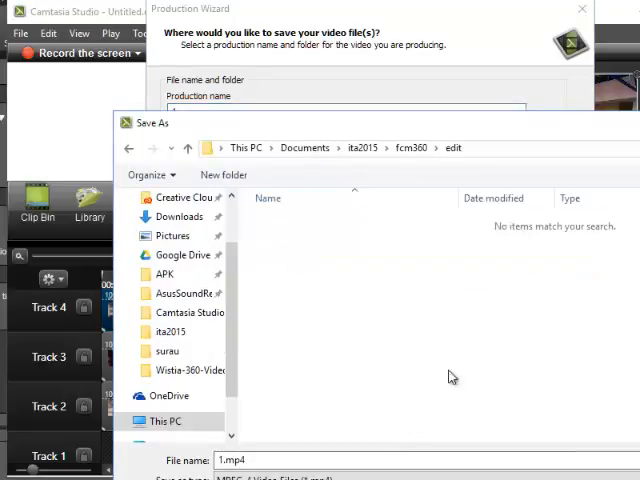
mouse_move(512, 261)
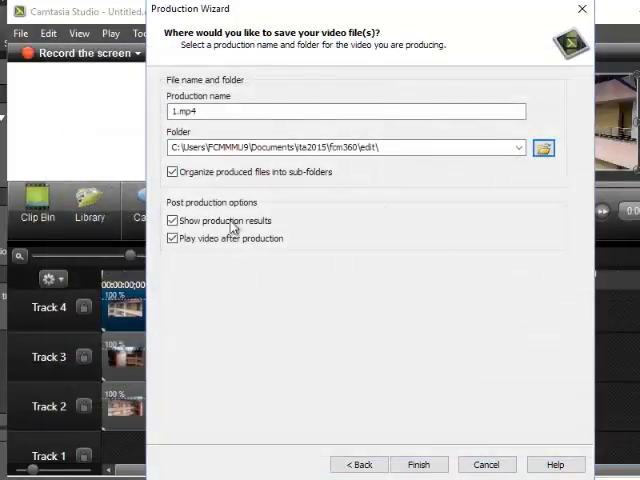
- Disable organizing output into sub-folders and produce 1.mp4 into edit
left_click(172, 171)
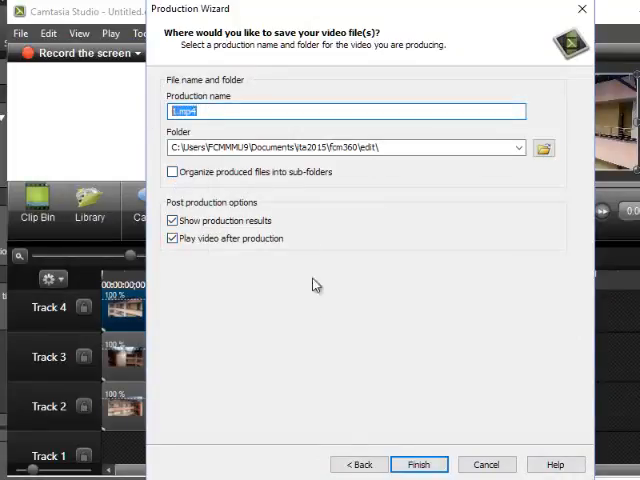
left_click(429, 463)
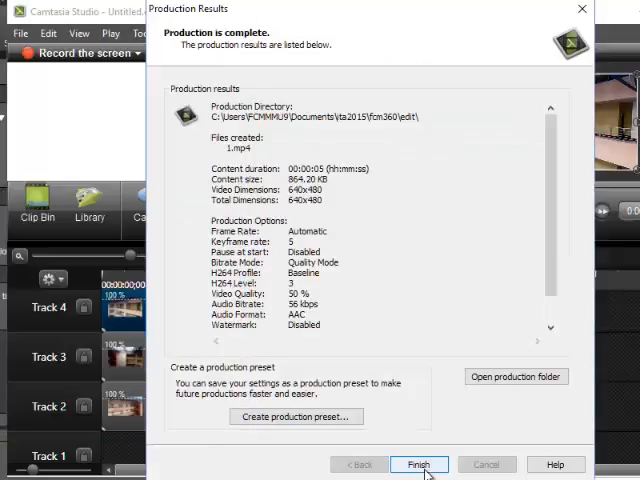
- Close the results, remove a clip from the timeline and choose the MP4 only (up to 480p) preset
left_click(426, 462)
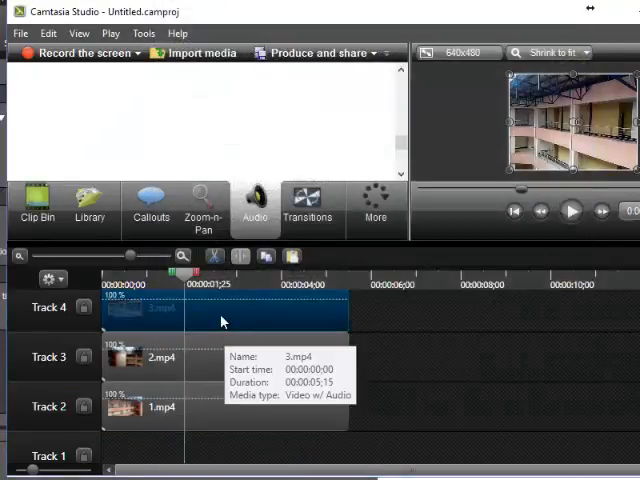
right_click(220, 310)
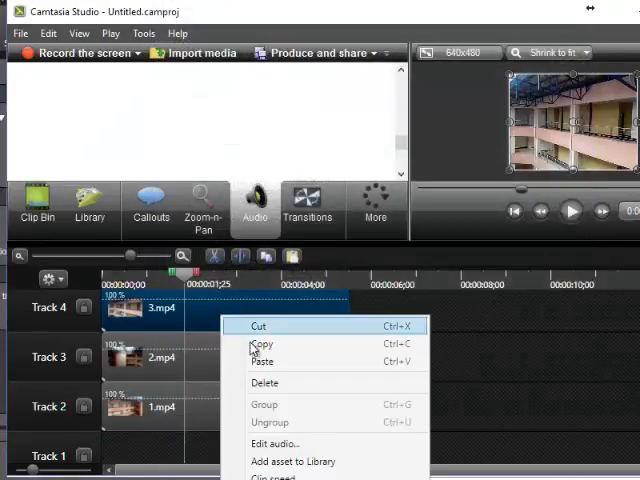
mouse_move(268, 381)
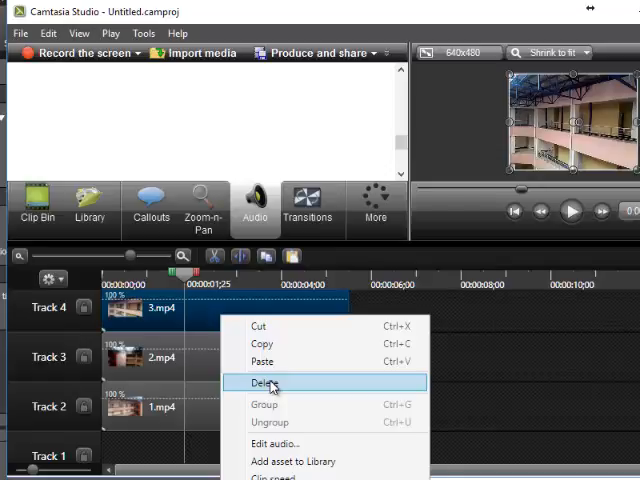
left_click(262, 383)
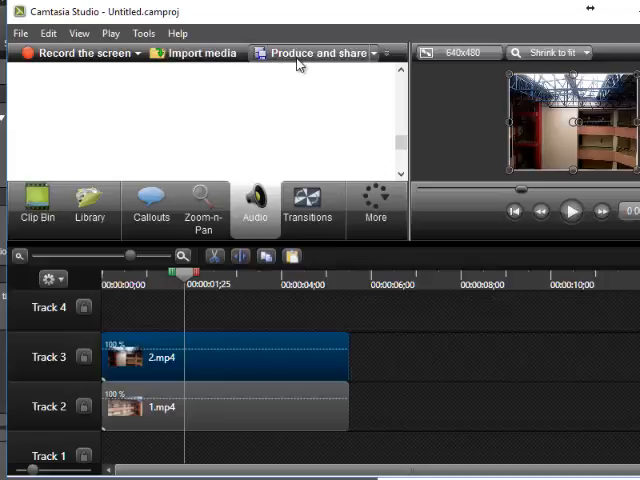
left_click(314, 53)
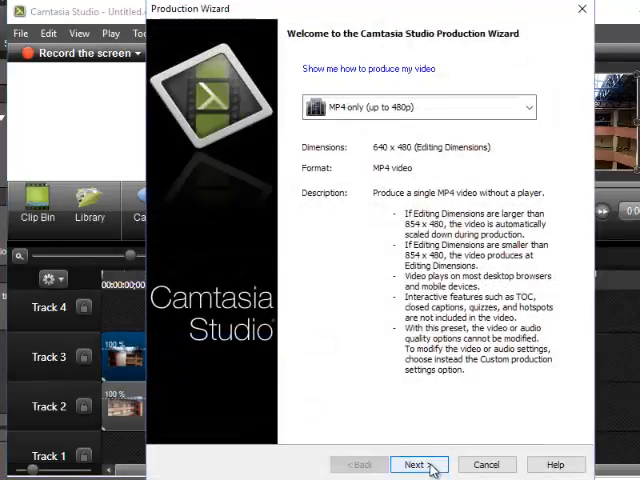
left_click(416, 464)
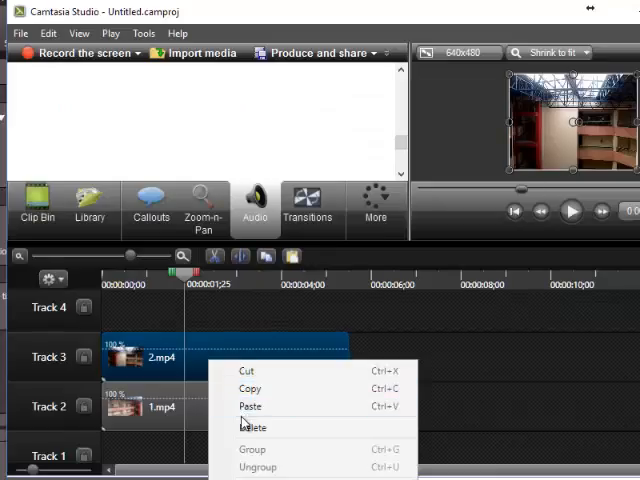
- Remove the 2.mp4 clip and move on to producing the remaining clip
left_click(251, 427)
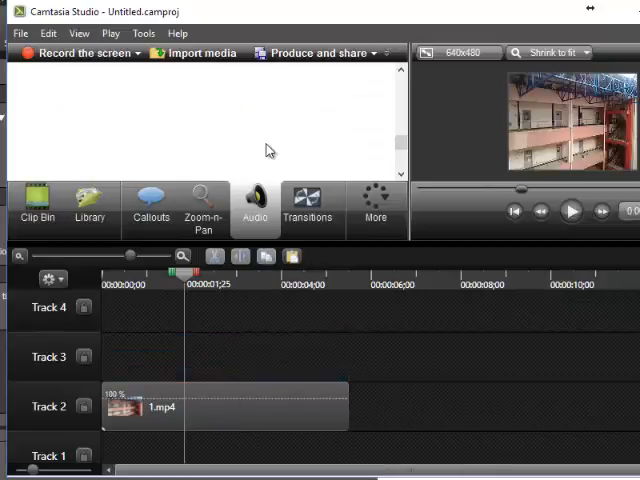
left_click(313, 53)
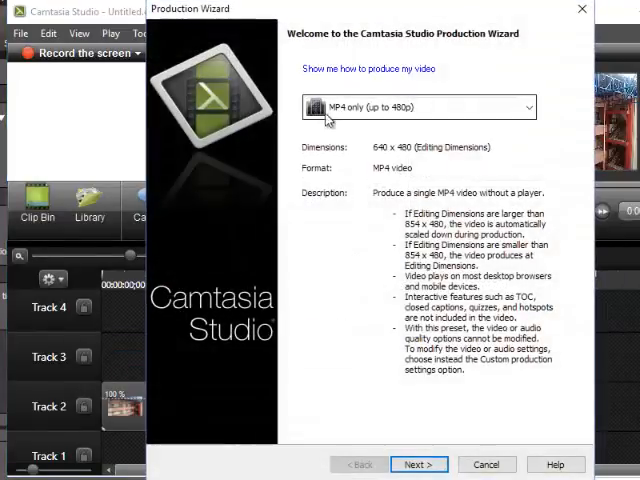
left_click(417, 463)
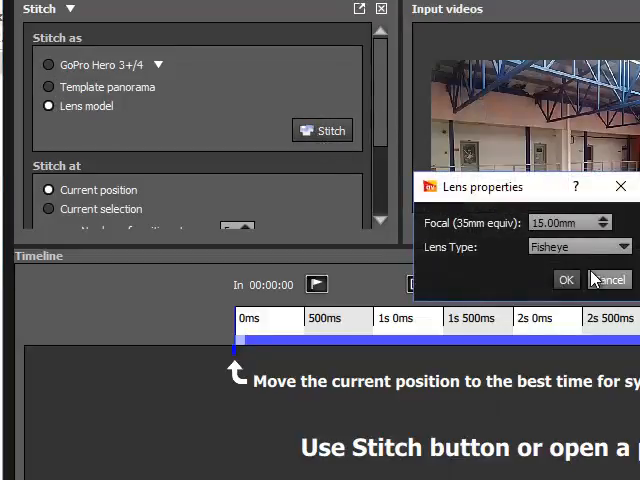
- Choose lens-model stitching with a Standard lens at 35mm focal and confirm
left_click(567, 279)
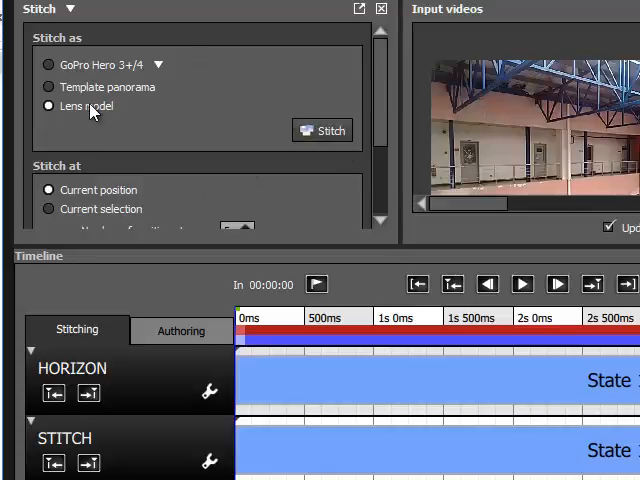
left_click(48, 106)
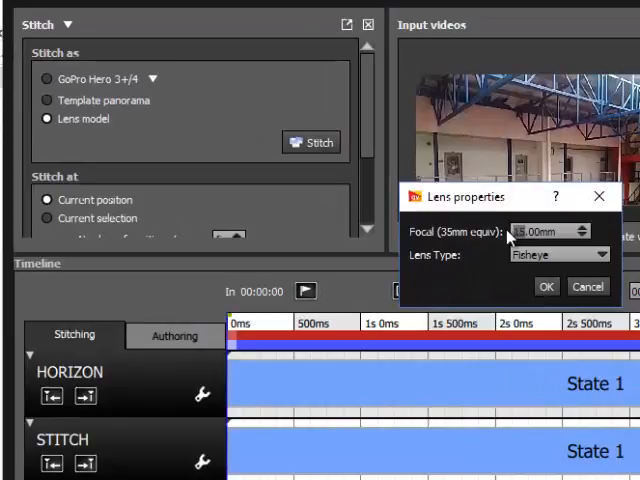
left_click(547, 286)
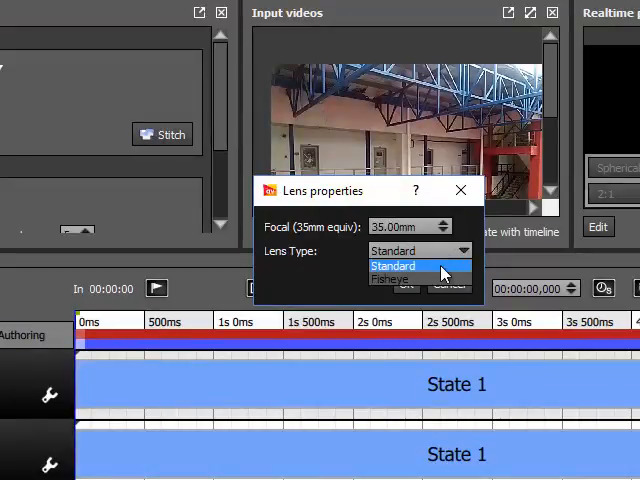
left_click(393, 266)
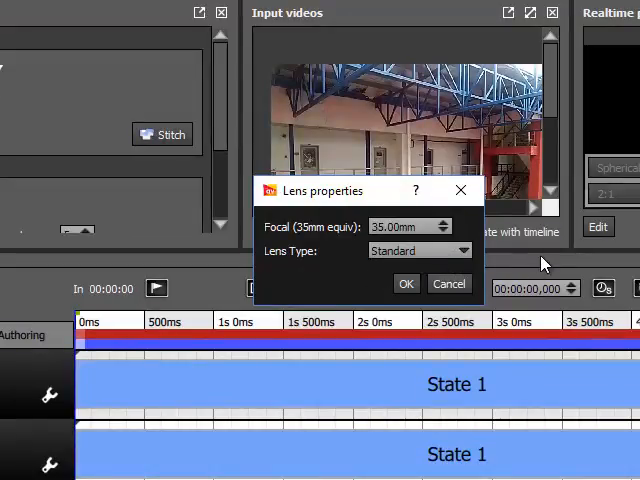
left_click(406, 283)
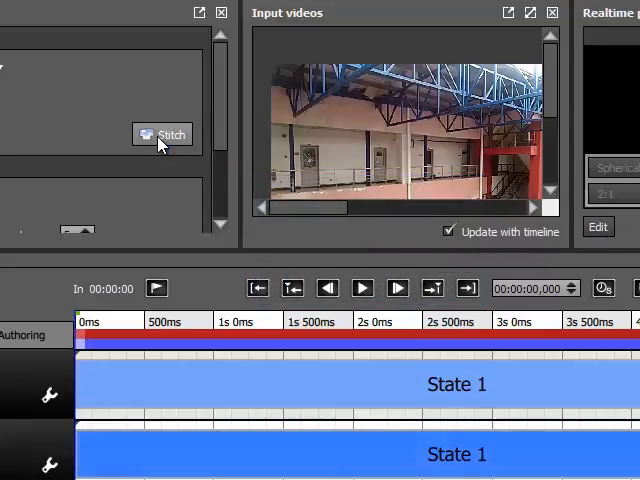
mouse_move(575, 63)
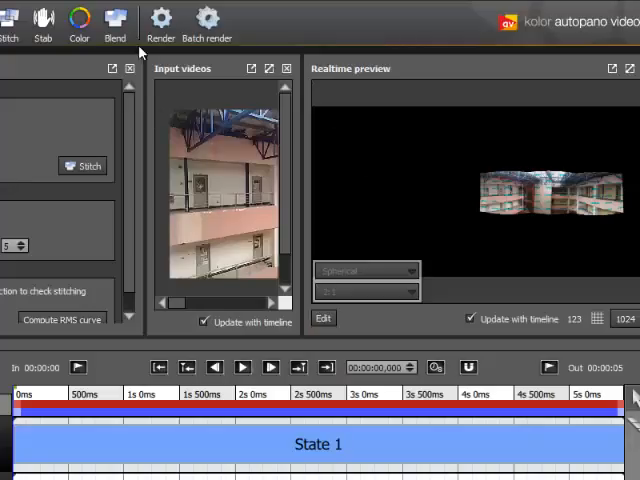
mouse_move(161, 22)
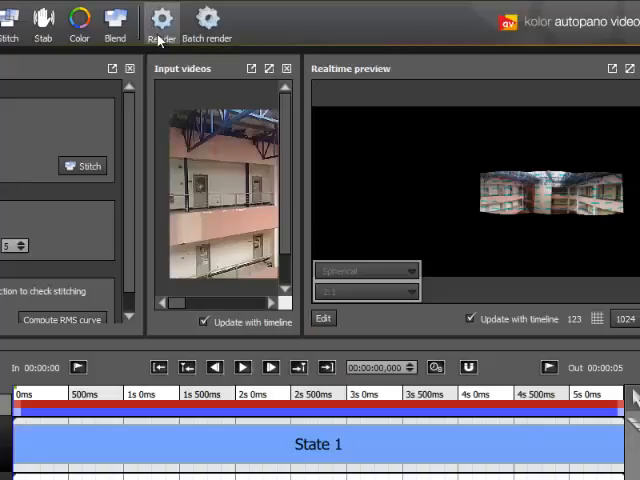
- Start rendering the stitched panorama
left_click(160, 22)
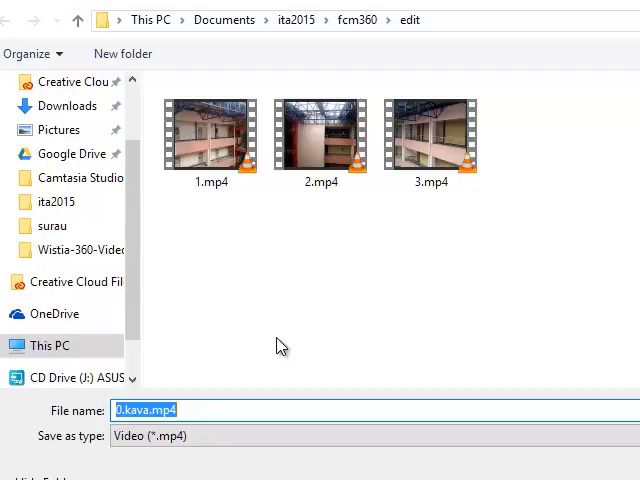
- Name the rendered video 'final' in the edit folder
type("f")
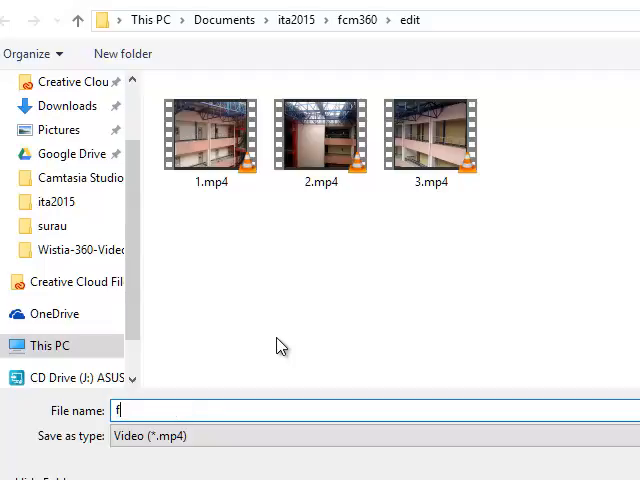
type("inal")
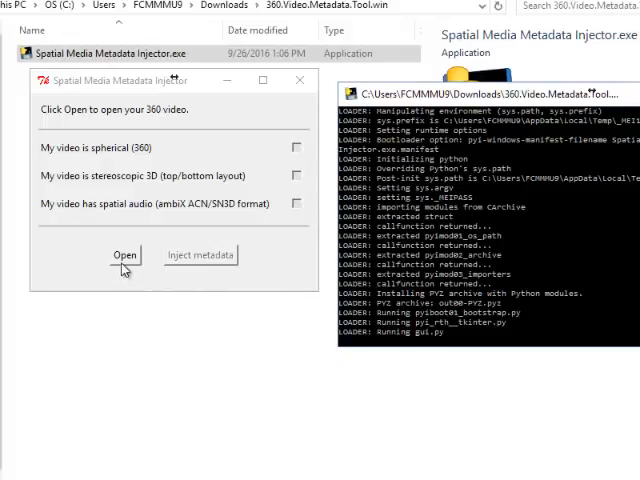
- Load final.mp4 into the injector and inject spherical 360 metadata
left_click(124, 255)
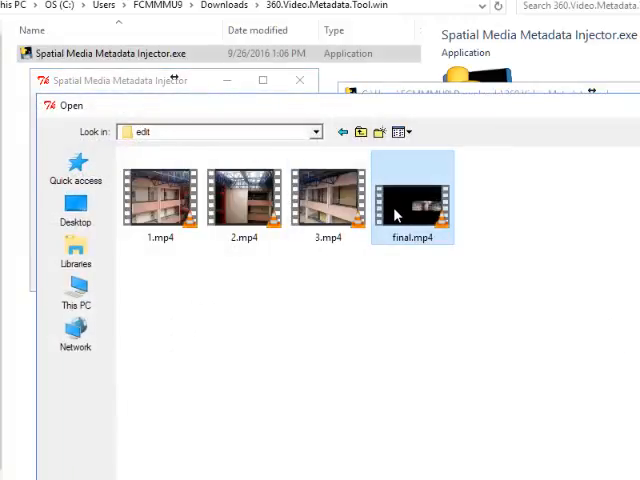
mouse_move(412, 210)
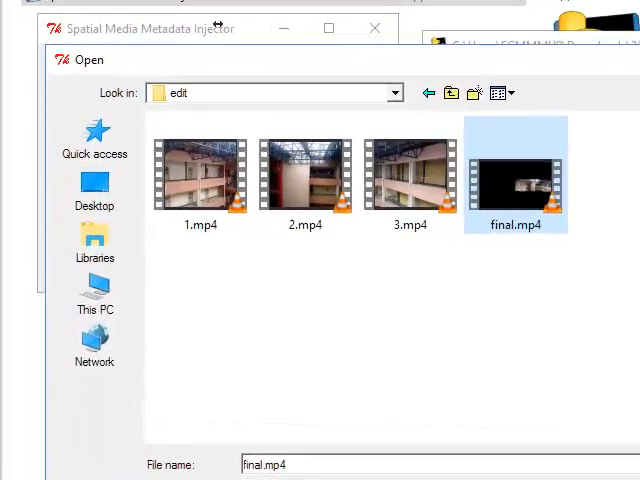
left_click(515, 175)
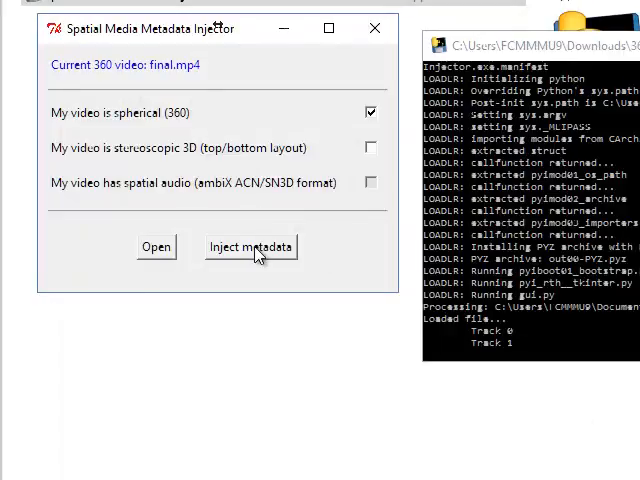
left_click(251, 247)
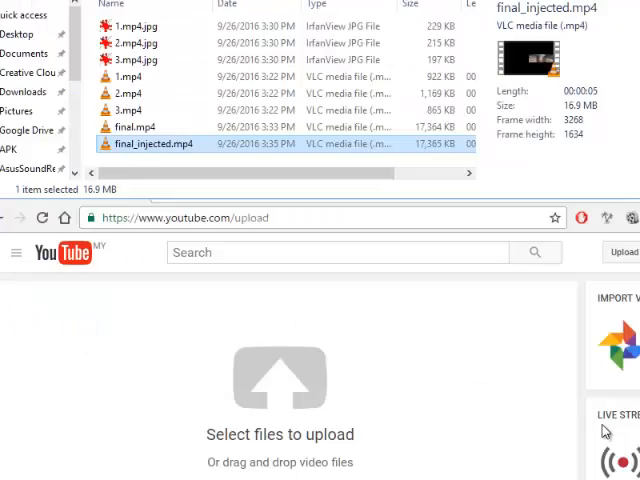
mouse_move(172, 148)
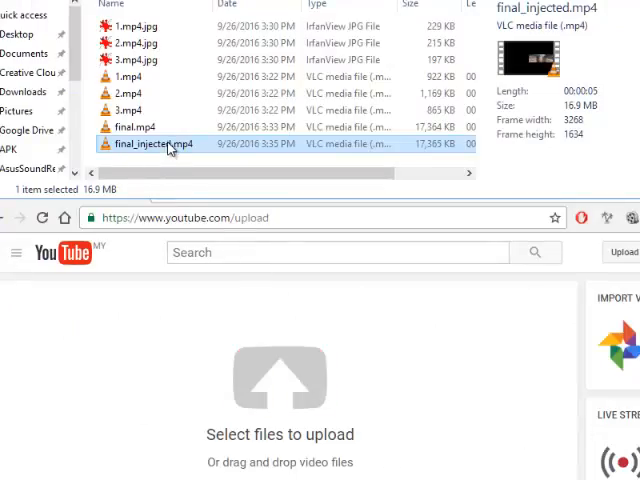
- Drop final_injected.mp4 onto the YouTube uploader and title the video 'fcm 360'
left_click_drag(153, 143, 260, 390)
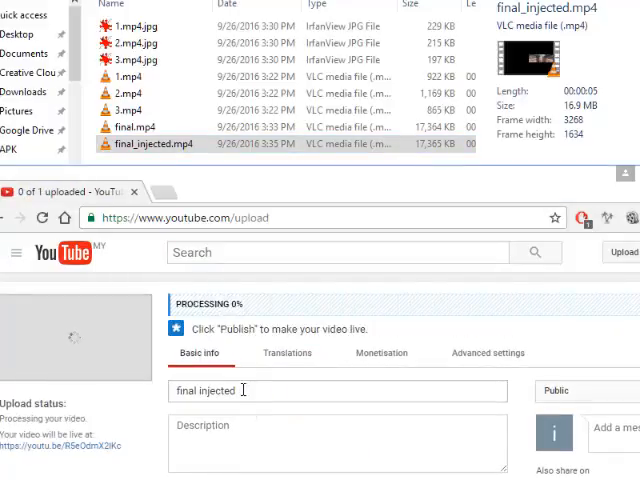
type("fcm")
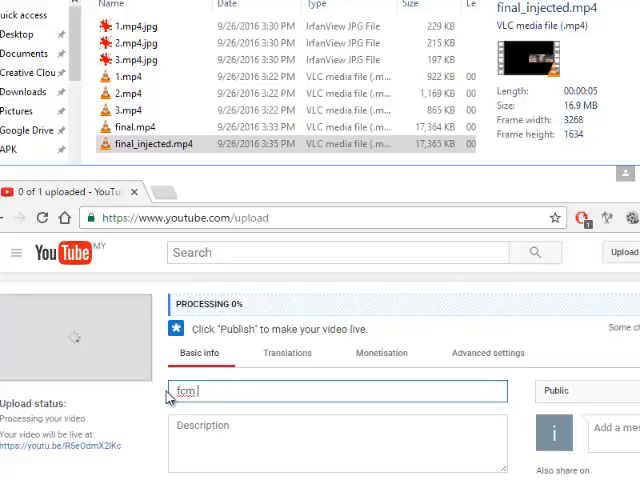
type("360")
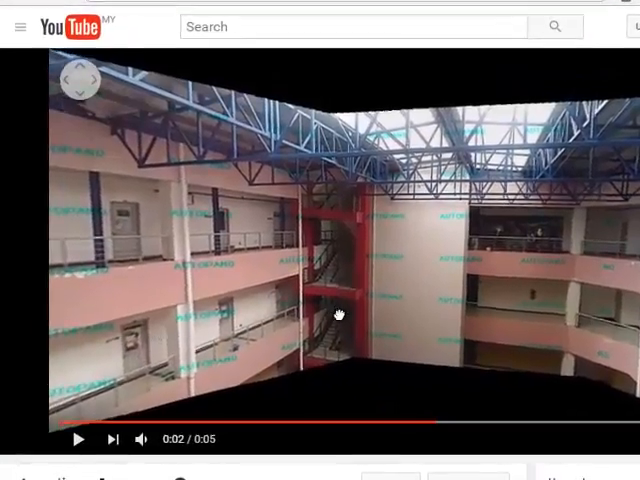
- Pan around the 360 atrium video: other side, back to the red staircase, up at the roof
left_click_drag(337, 314, 363, 294)
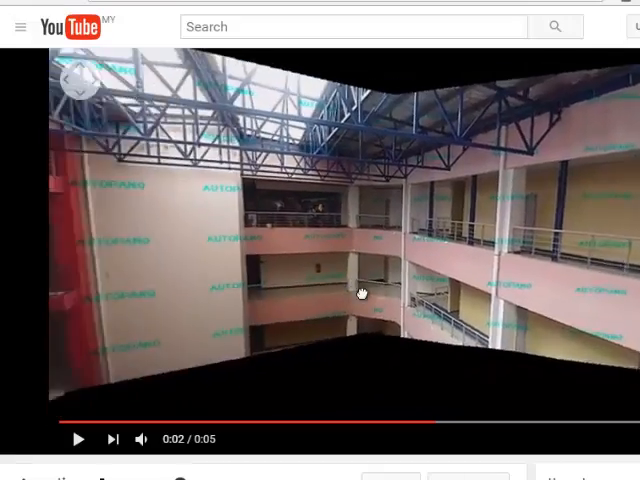
left_click_drag(362, 293, 398, 277)
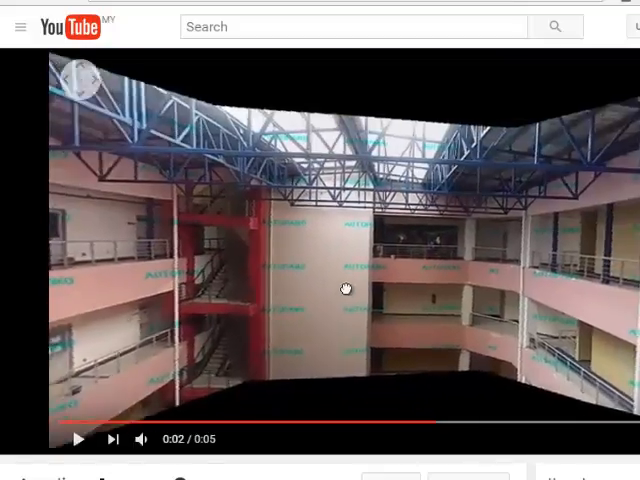
left_click_drag(346, 289, 226, 302)
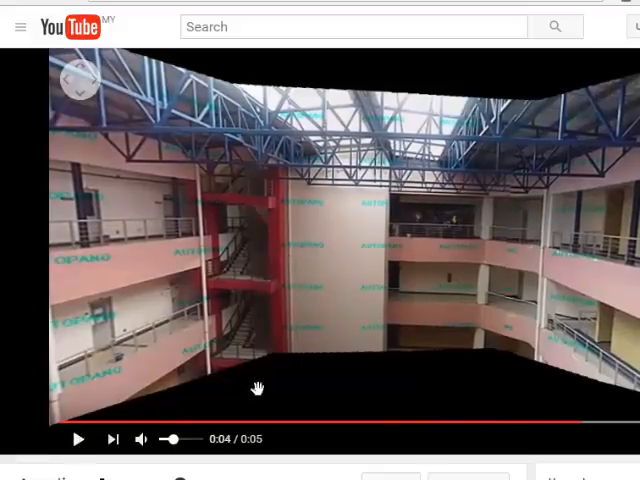
left_click_drag(258, 388, 308, 345)
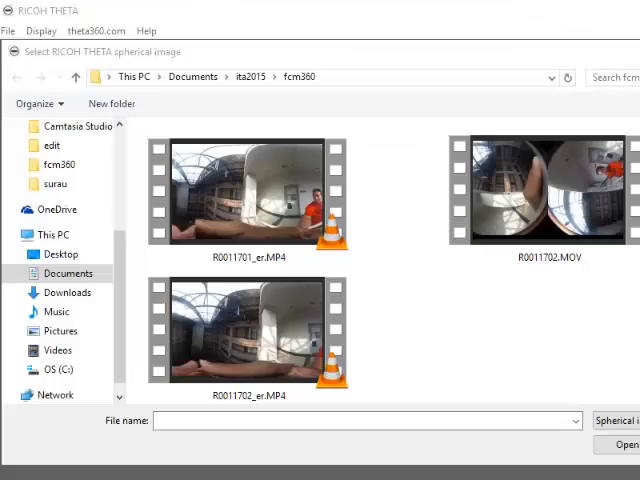
- Choose R0011702_er.MP4 as the spherical clip in the RICOH THETA open dialog
left_click(248, 333)
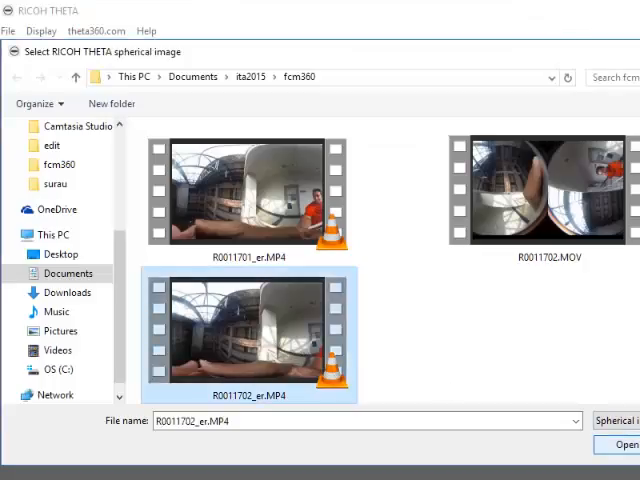